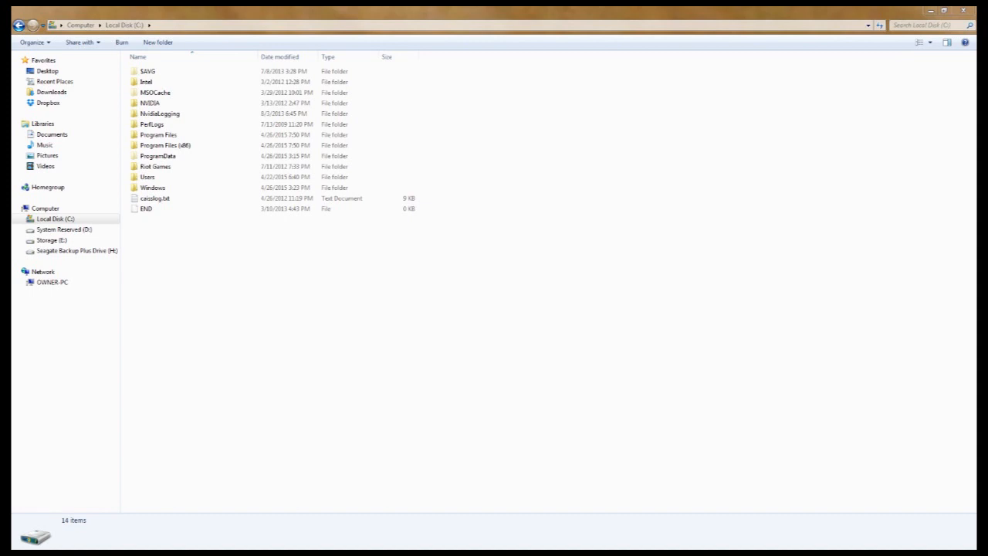
# Drill from Local Disk (C:) through Program Files (x86) and Steam into SteamApps.
pyautogui.click(154, 197)
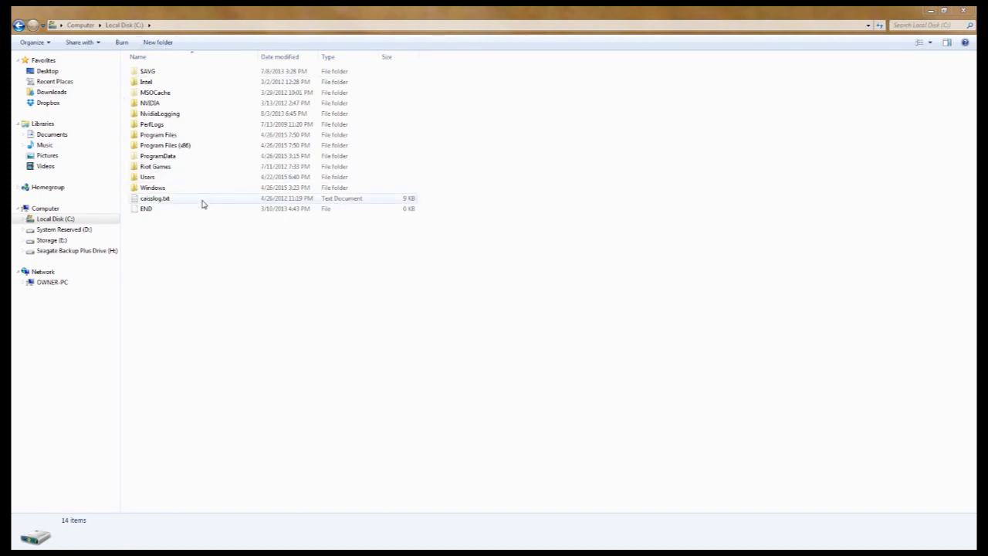
pyautogui.doubleClick(164, 146)
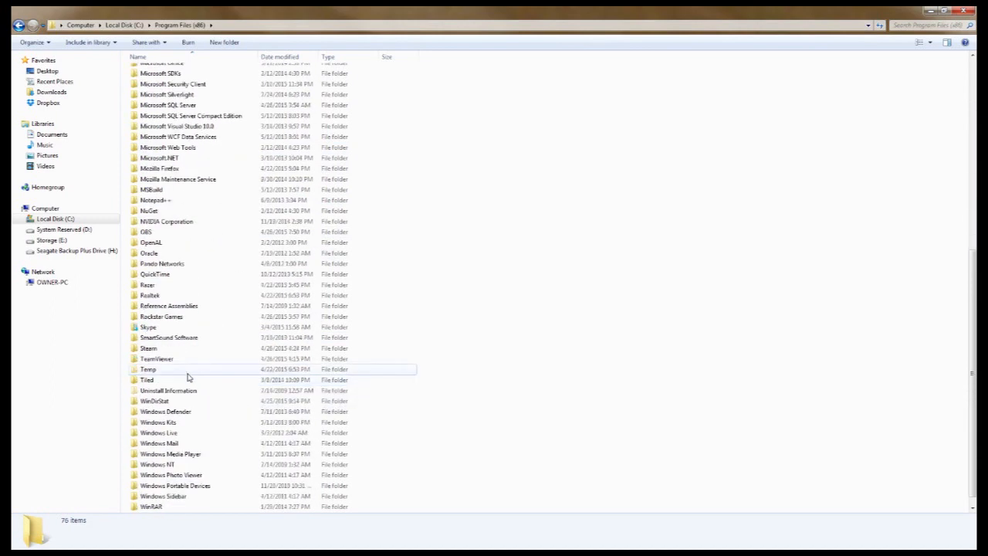
pyautogui.doubleClick(148, 349)
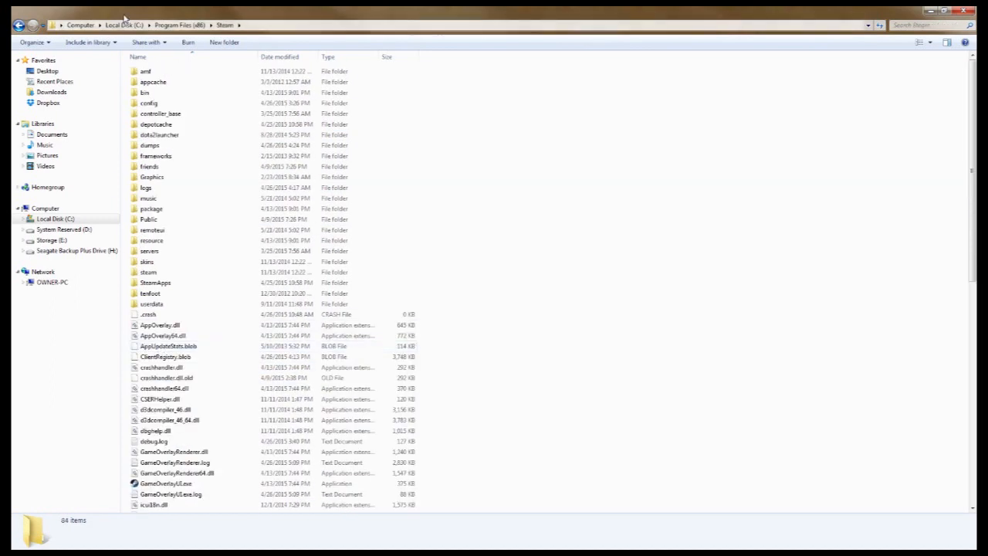
pyautogui.click(162, 114)
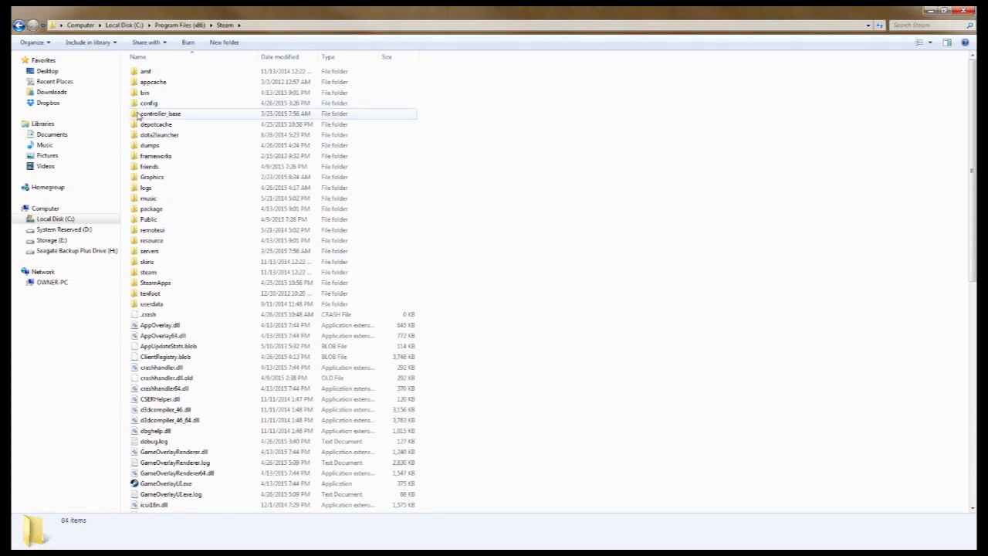
pyautogui.doubleClick(154, 281)
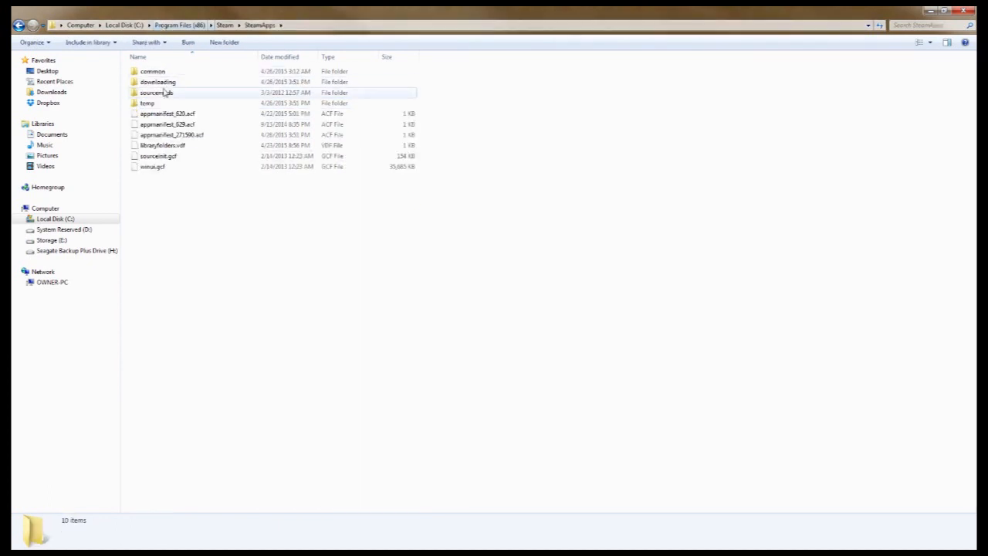
# Enter common > Grand Theft Auto V > _CommonRedist > DirectX and scroll toward DXSETUP.exe.
pyautogui.doubleClick(151, 71)
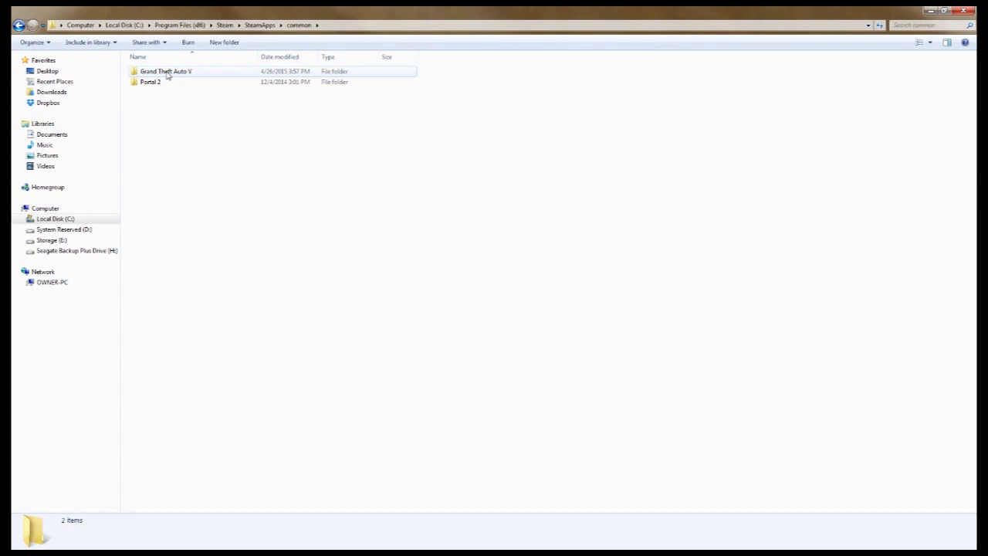
pyautogui.doubleClick(167, 71)
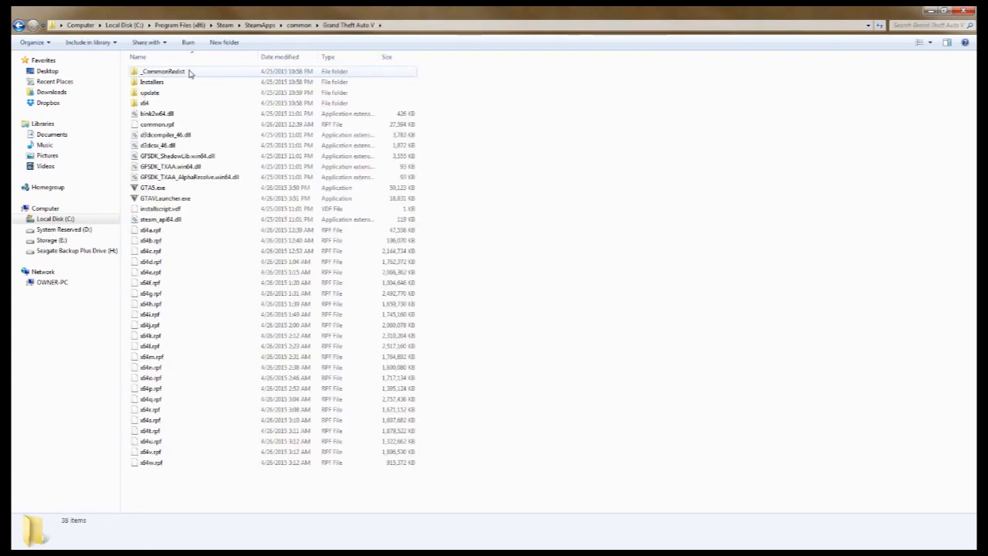
pyautogui.moveTo(162, 71)
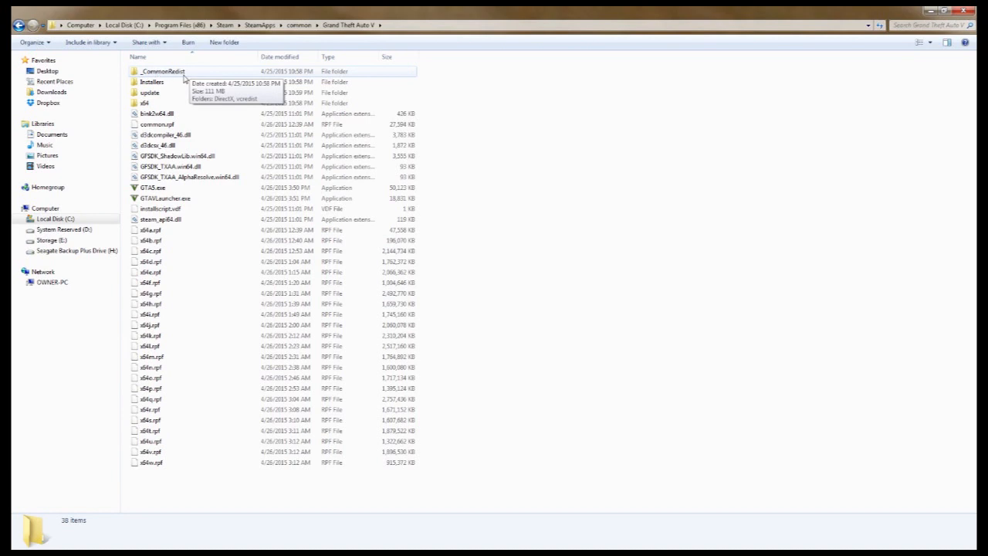
pyautogui.doubleClick(162, 71)
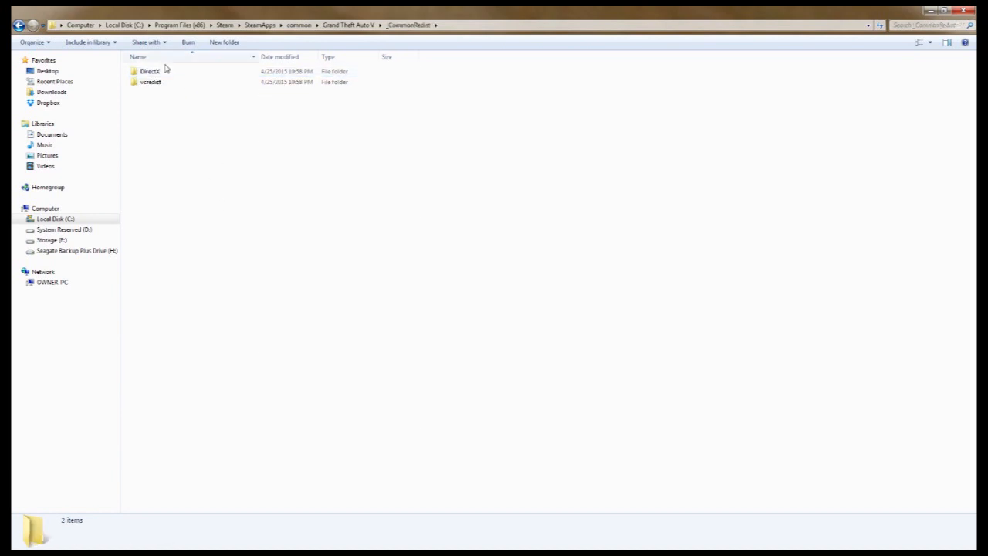
pyautogui.click(150, 71)
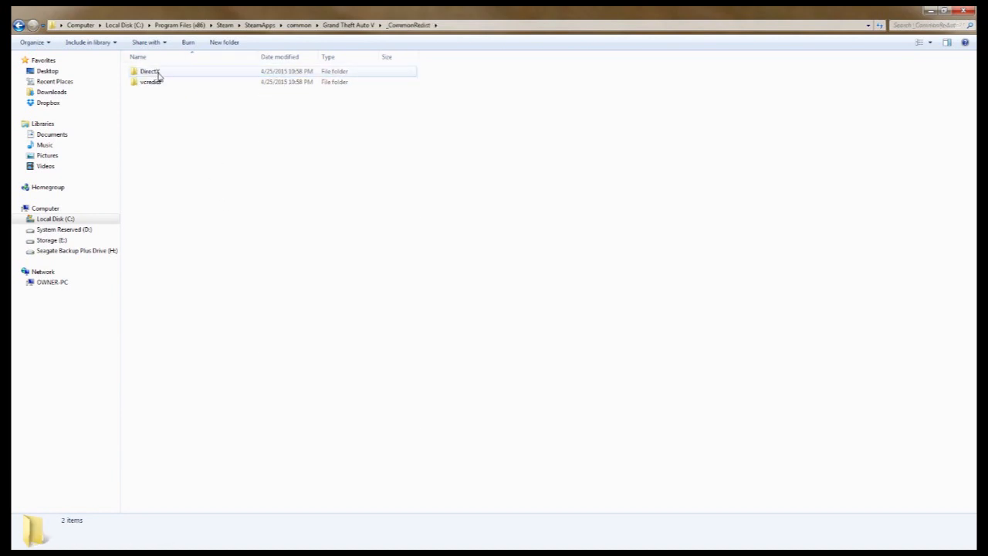
pyautogui.doubleClick(150, 71)
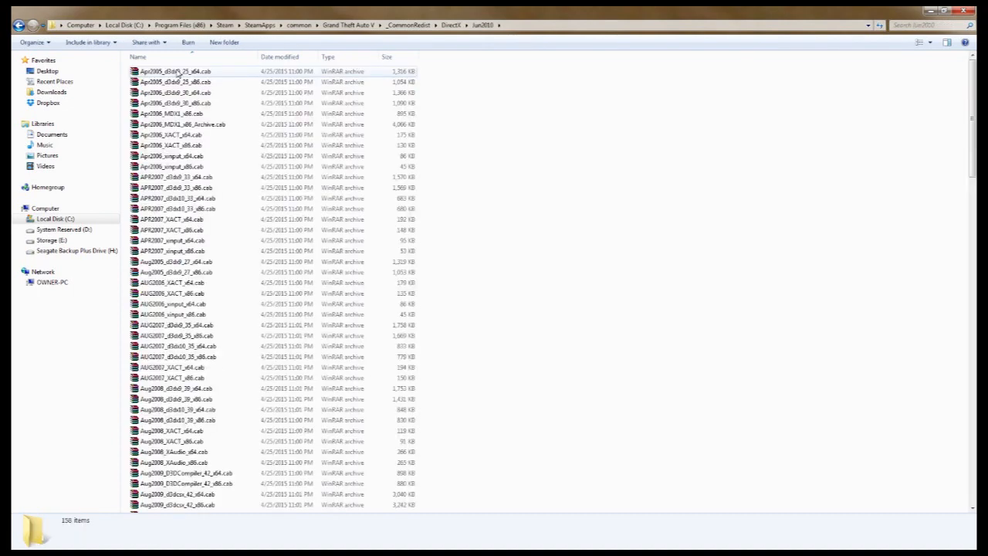
pyautogui.scroll(-3)
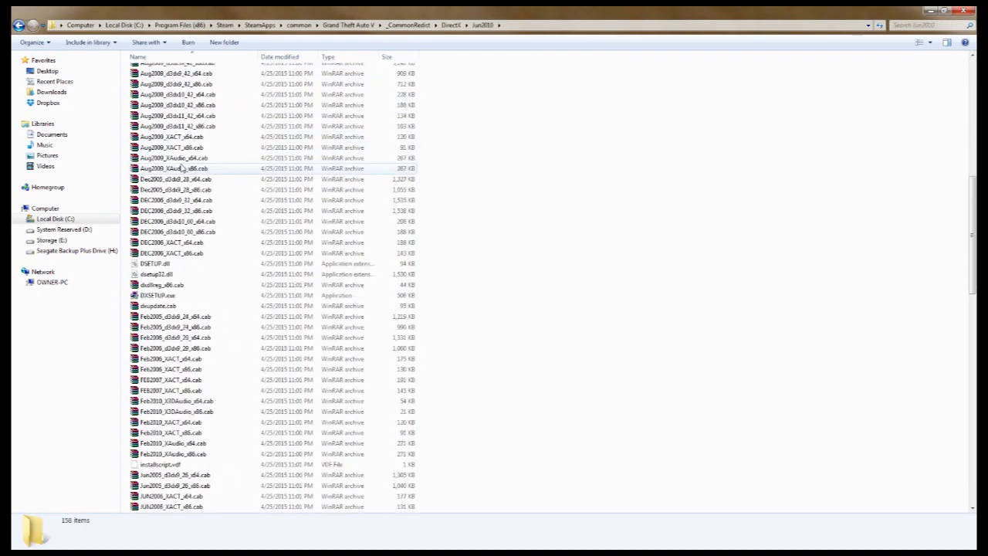
pyautogui.moveTo(158, 295)
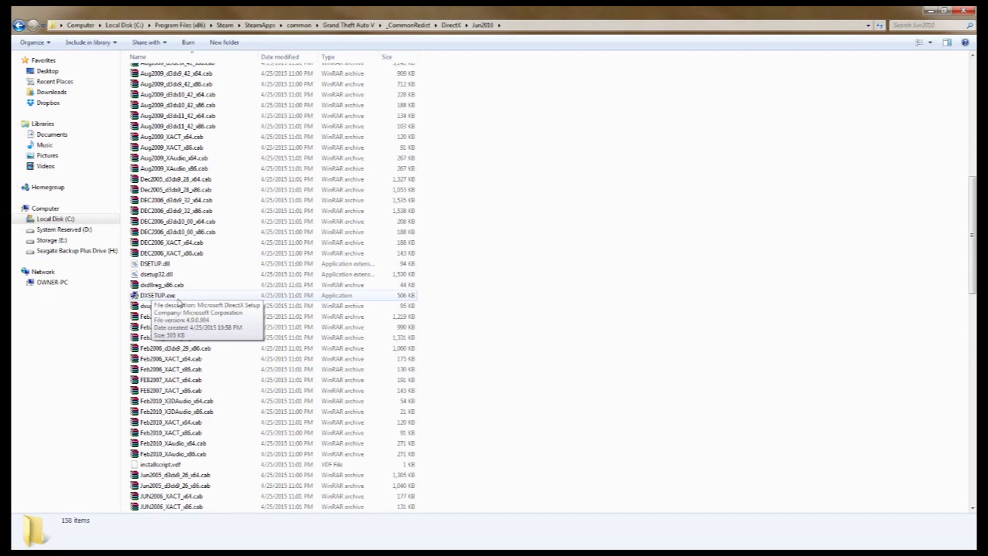
pyautogui.moveTo(179, 299)
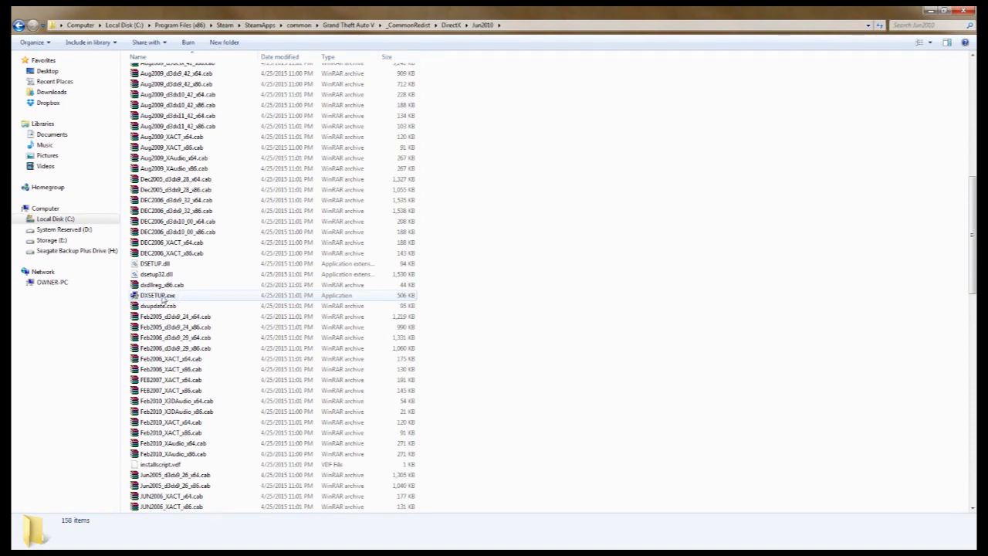
pyautogui.moveTo(170, 301)
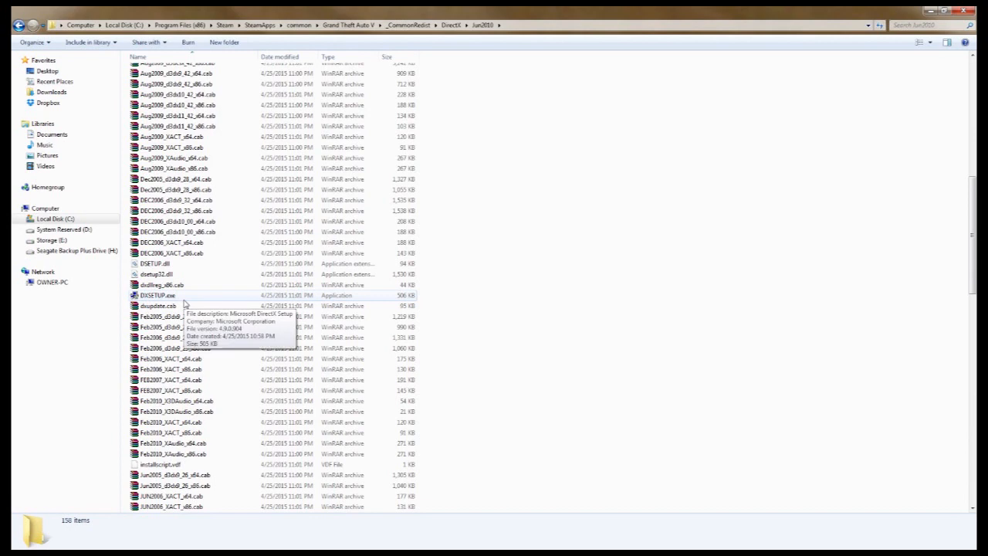